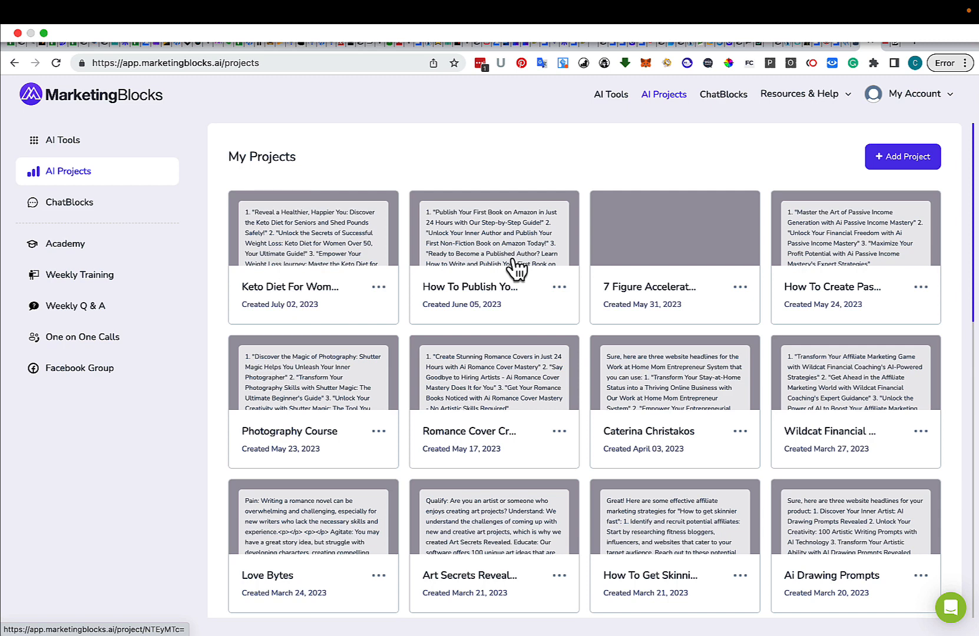
pyautogui.moveTo(398, 185)
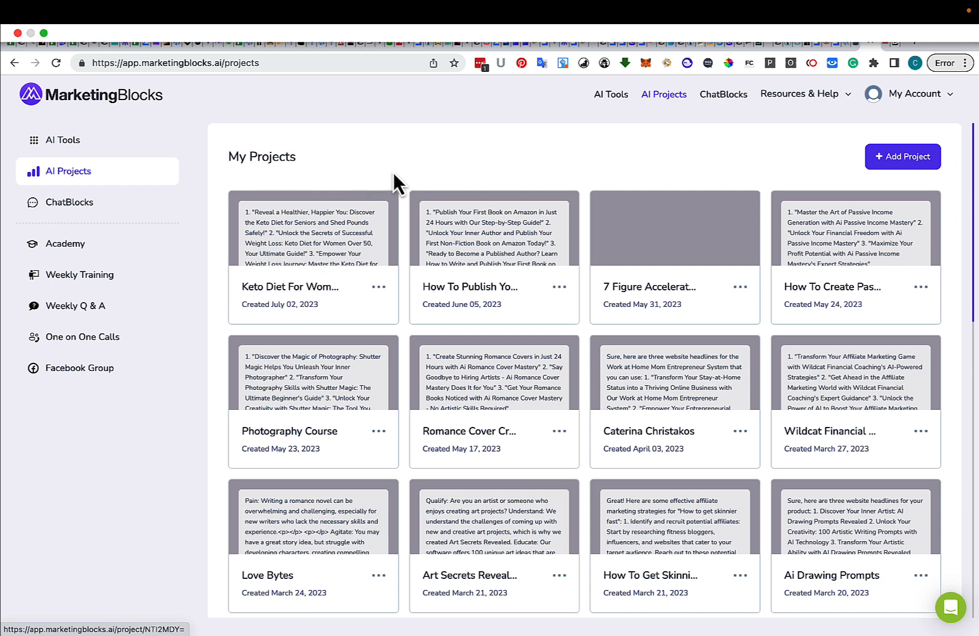
pyautogui.moveTo(829, 179)
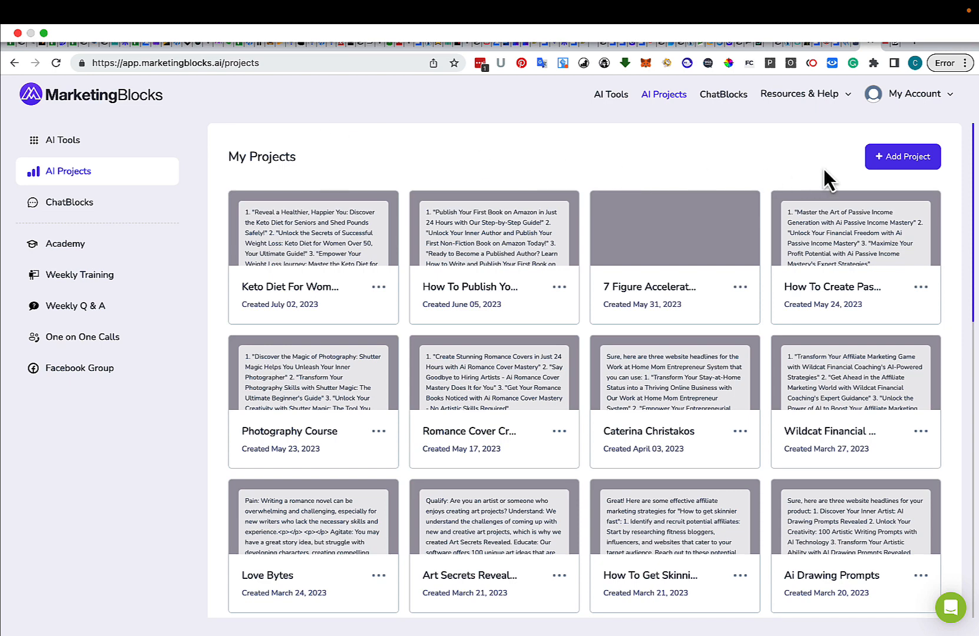
# Create an English project named 'Keto for Women Over 60'
pyautogui.click(902, 157)
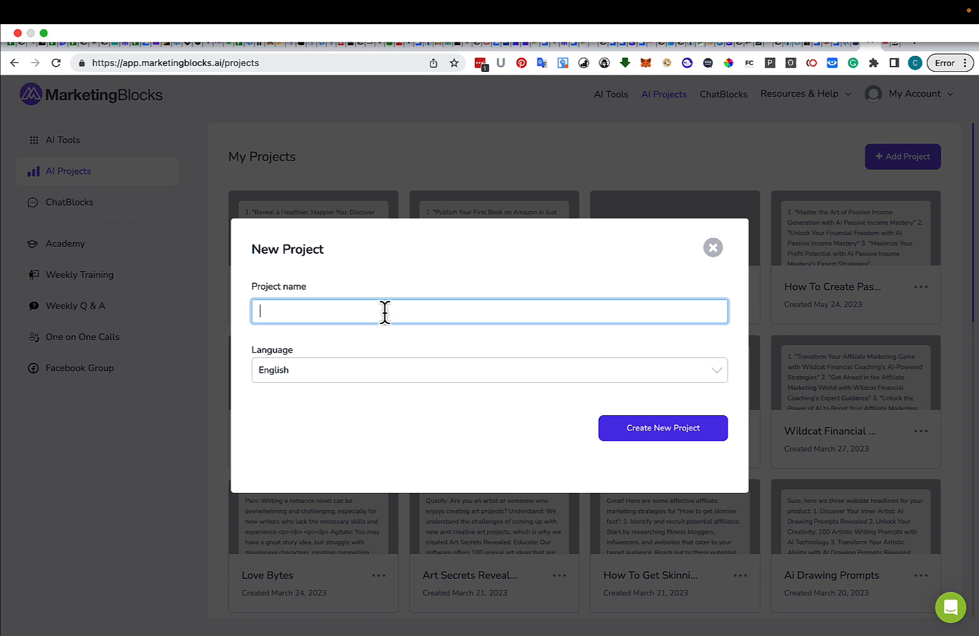
pyautogui.write('Kwe')
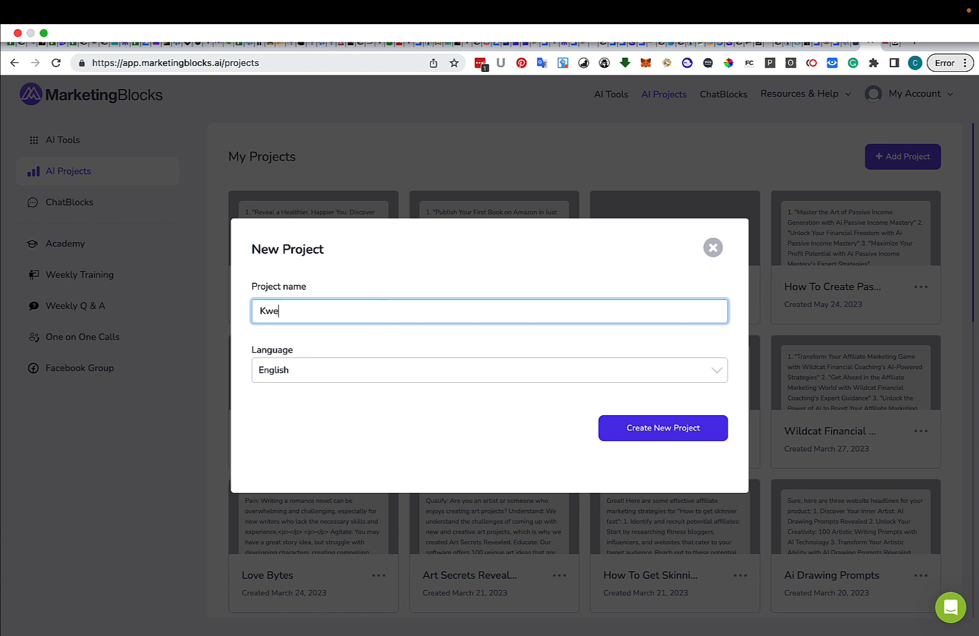
pyautogui.write('Keto for')
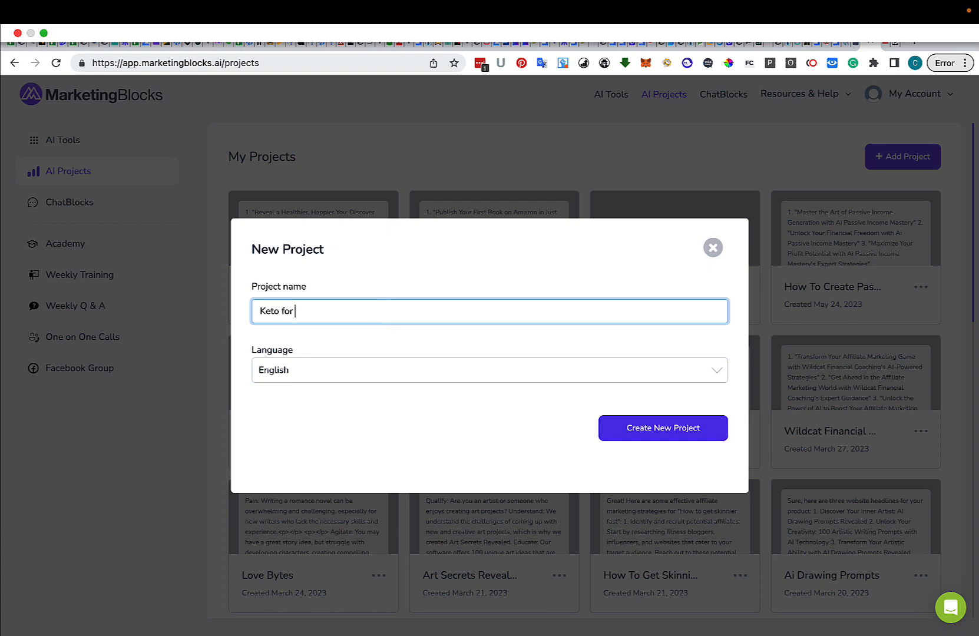
pyautogui.write('Women Over')
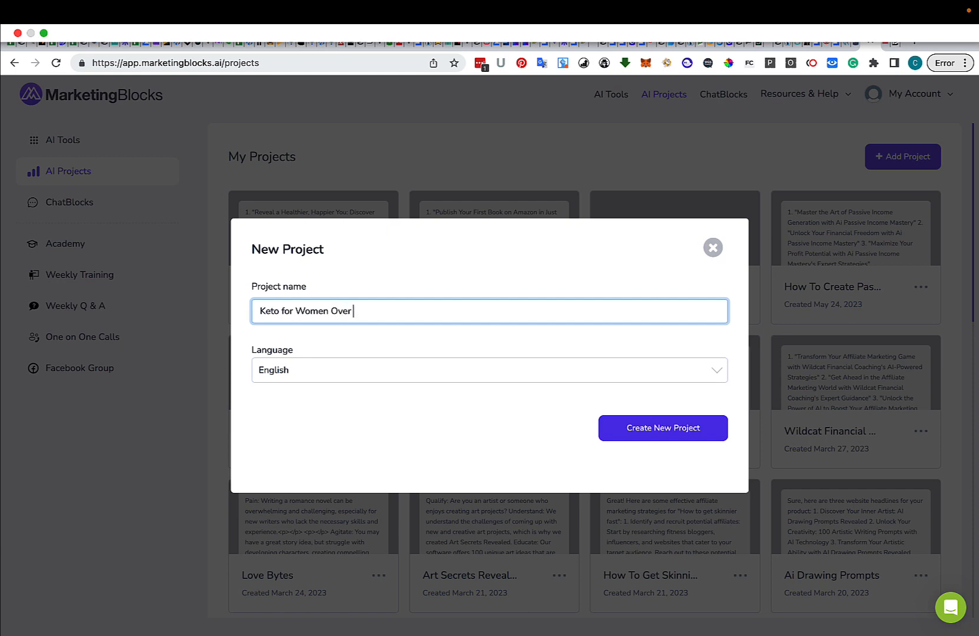
pyautogui.write('60')
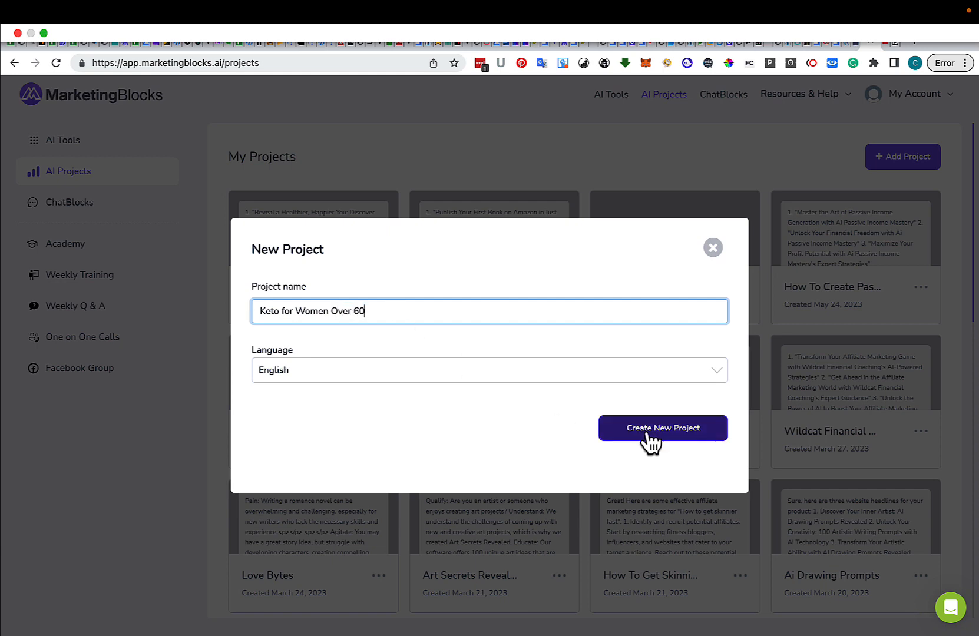
pyautogui.click(662, 428)
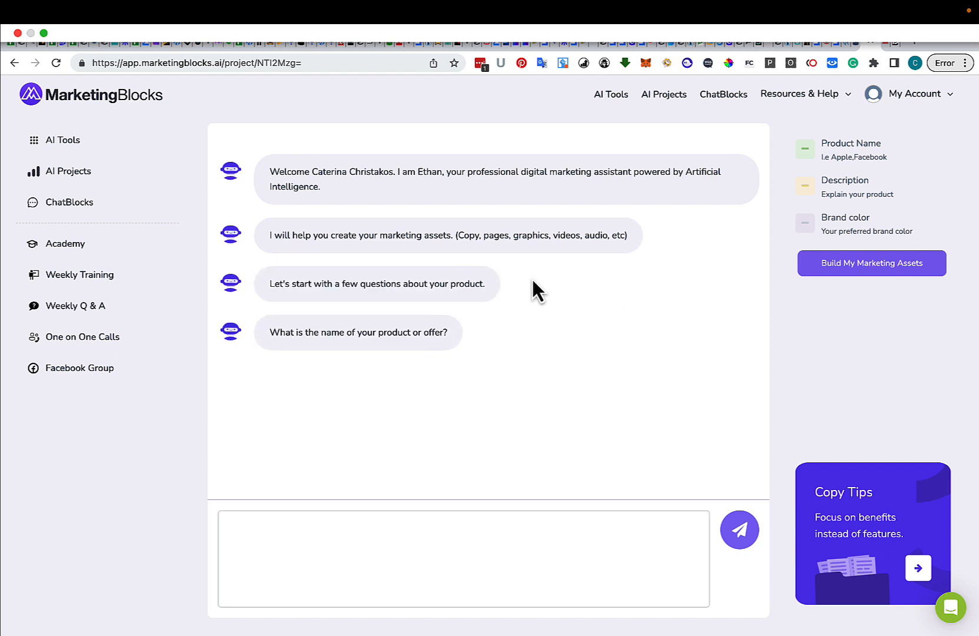
pyautogui.moveTo(603, 241)
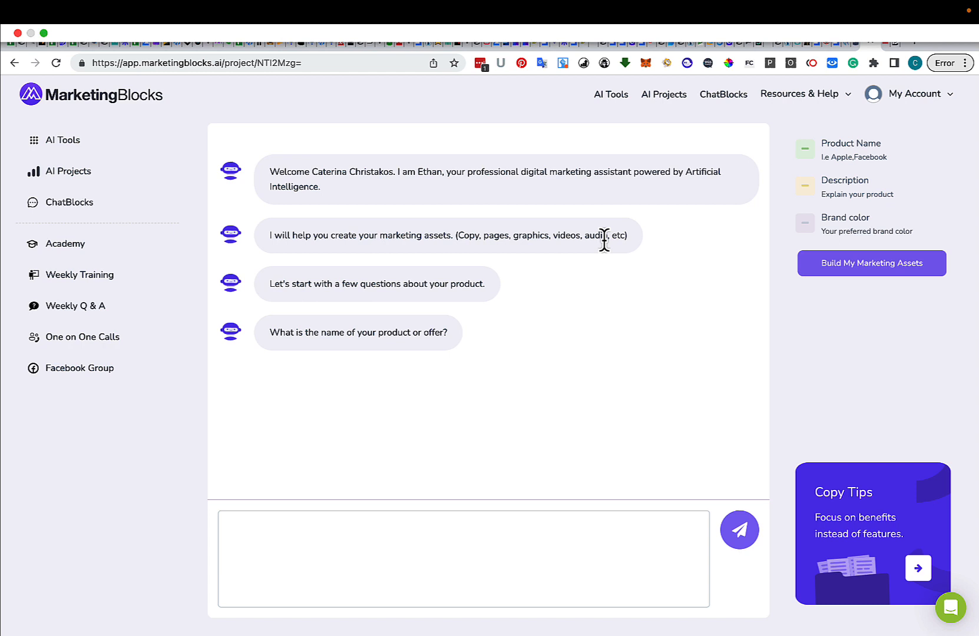
pyautogui.moveTo(420, 369)
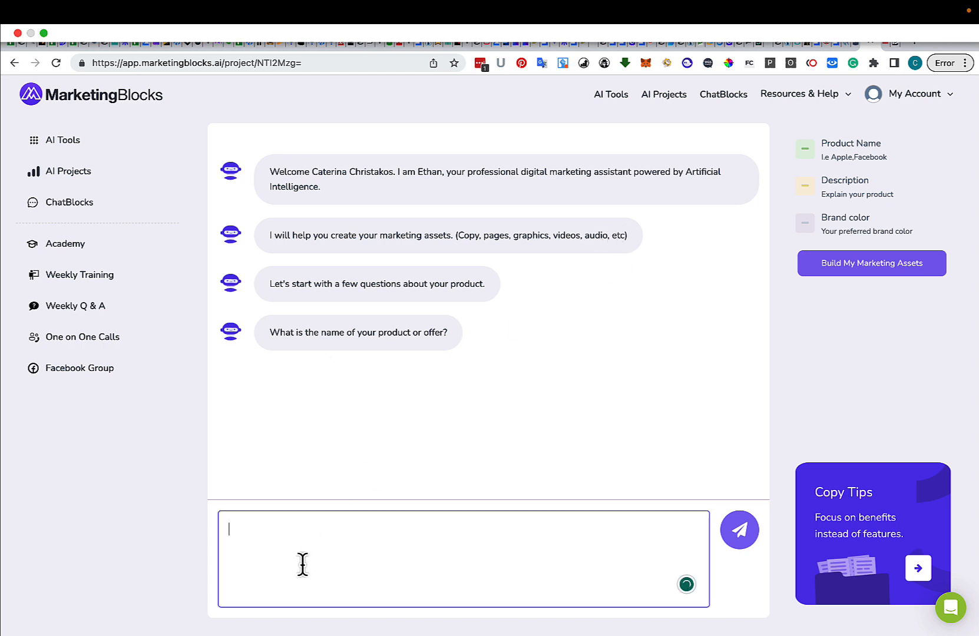
# Send 'Keto for Seniors' as the product name in the assistant chat
pyautogui.write('Keto for')
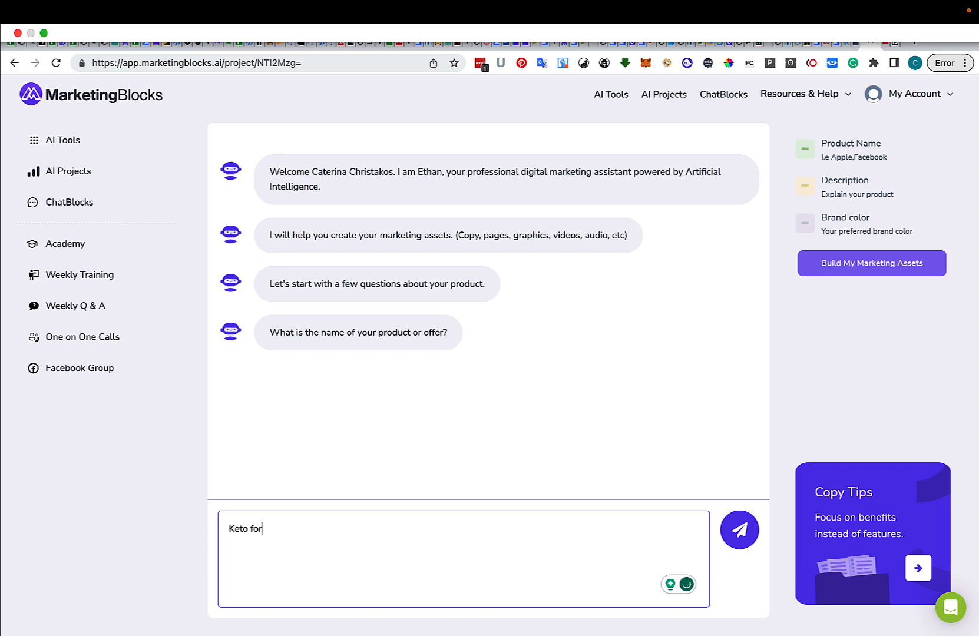
pyautogui.write('Seniors')
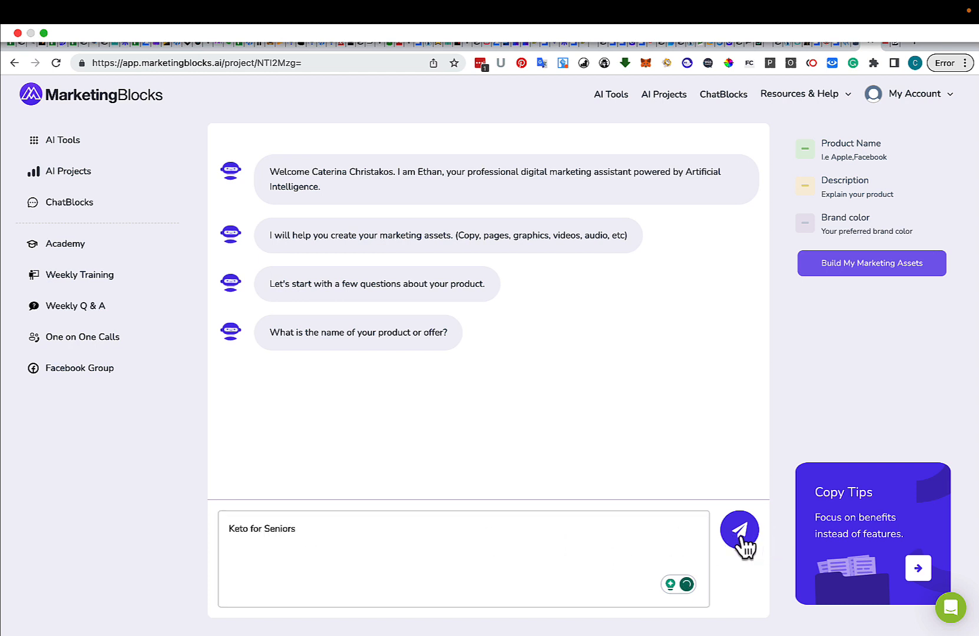
pyautogui.click(740, 530)
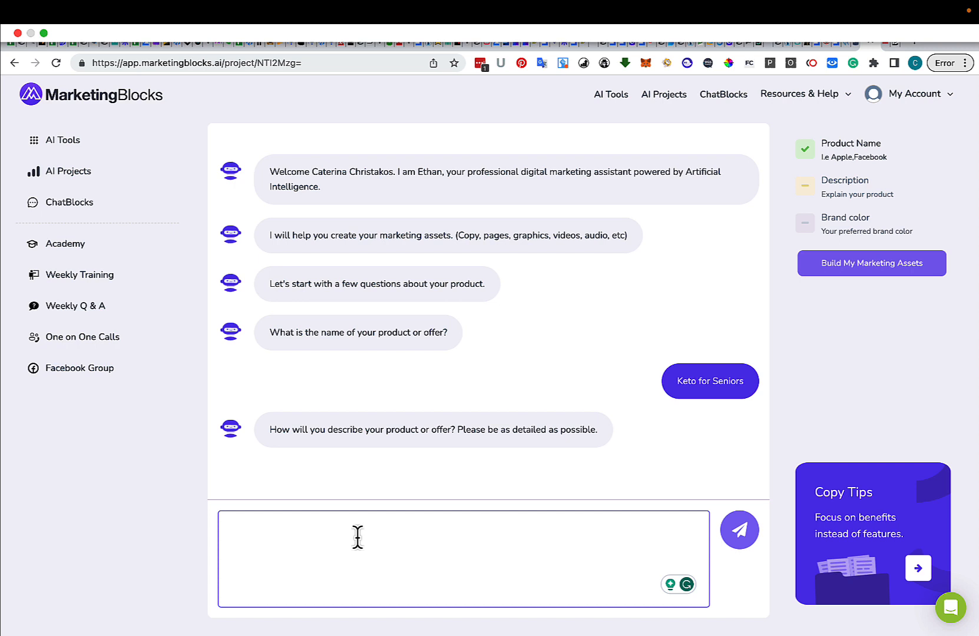
# Send the description 'Keto for seniors over 60 targeting women who want to lose weight...'
pyautogui.write('Keto for se')
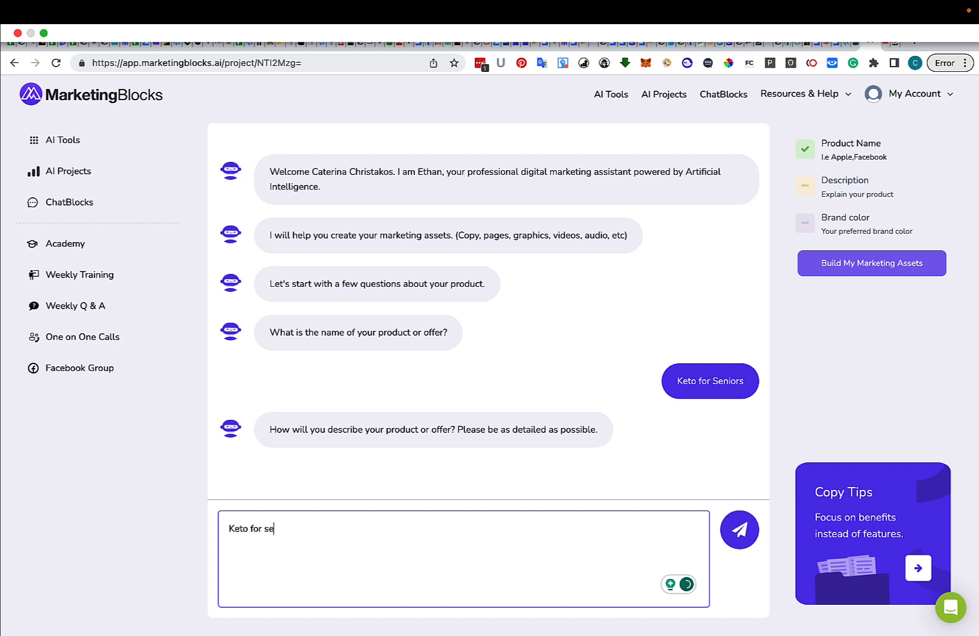
pyautogui.write('niors')
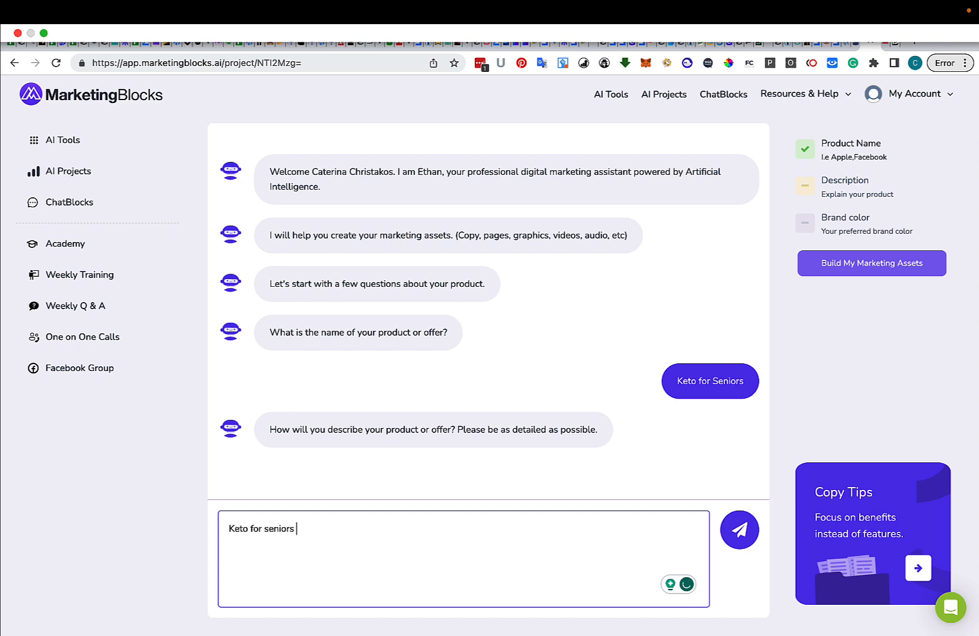
pyautogui.write('over 60')
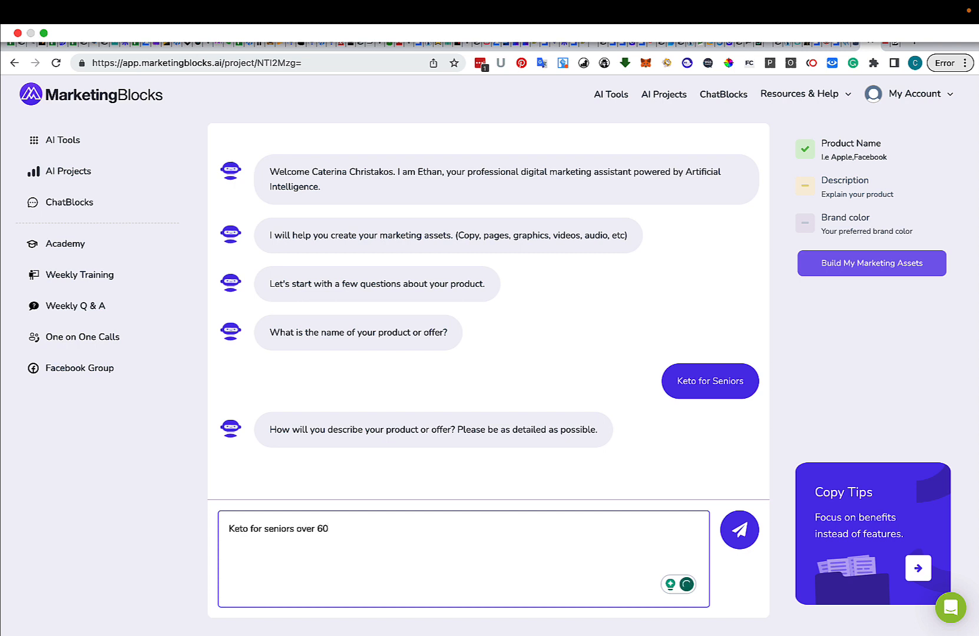
pyautogui.write('targeting w')
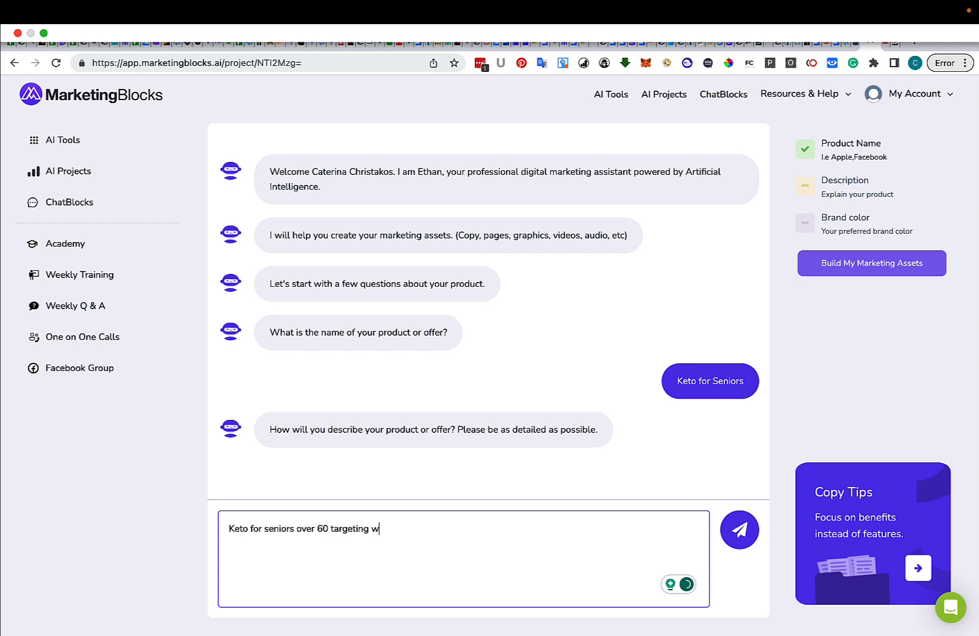
pyautogui.write('omen who want to')
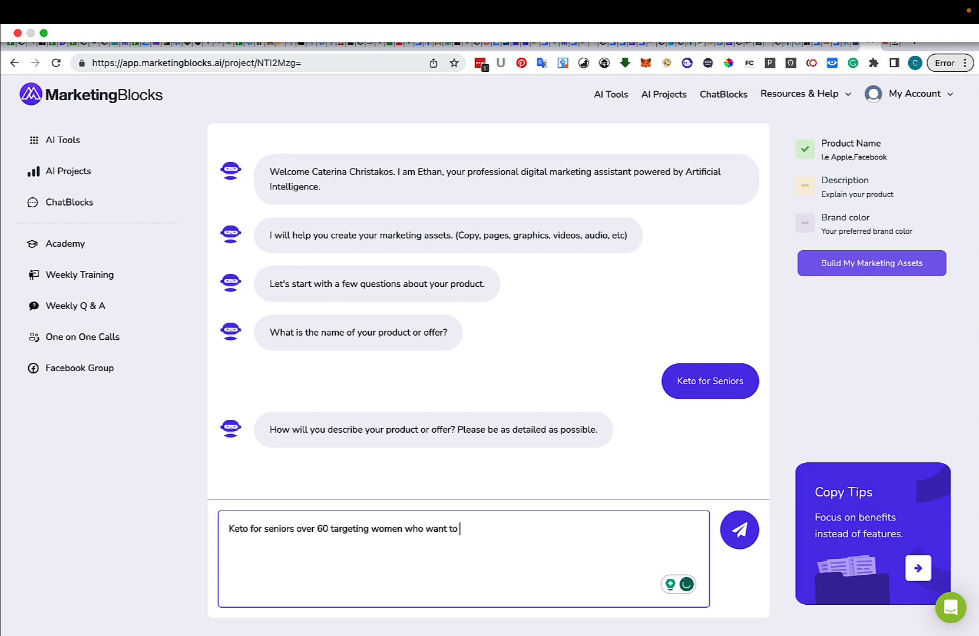
pyautogui.write('lose weight')
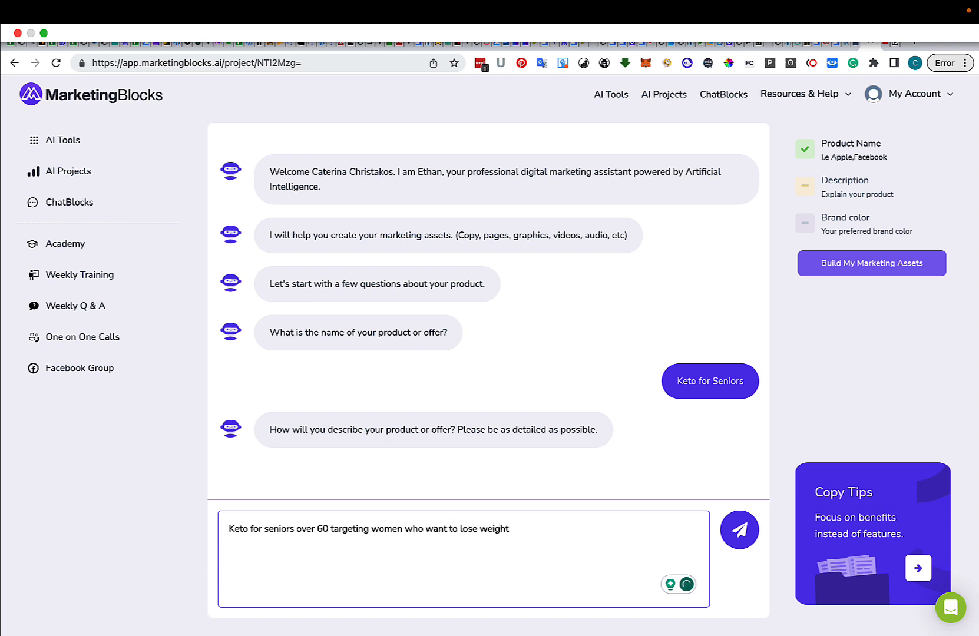
pyautogui.write('and be hea')
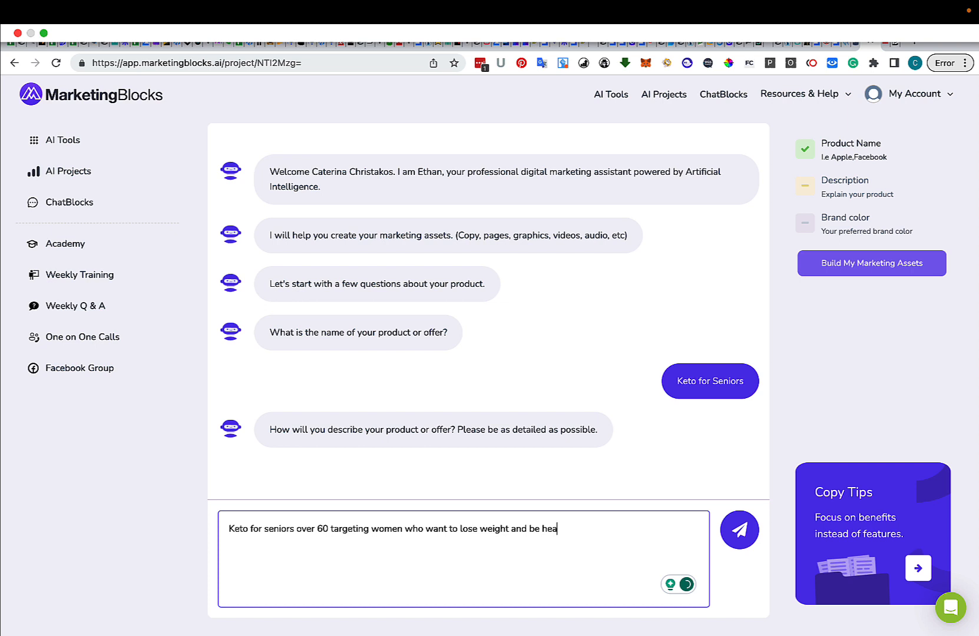
pyautogui.write('lthier wit')
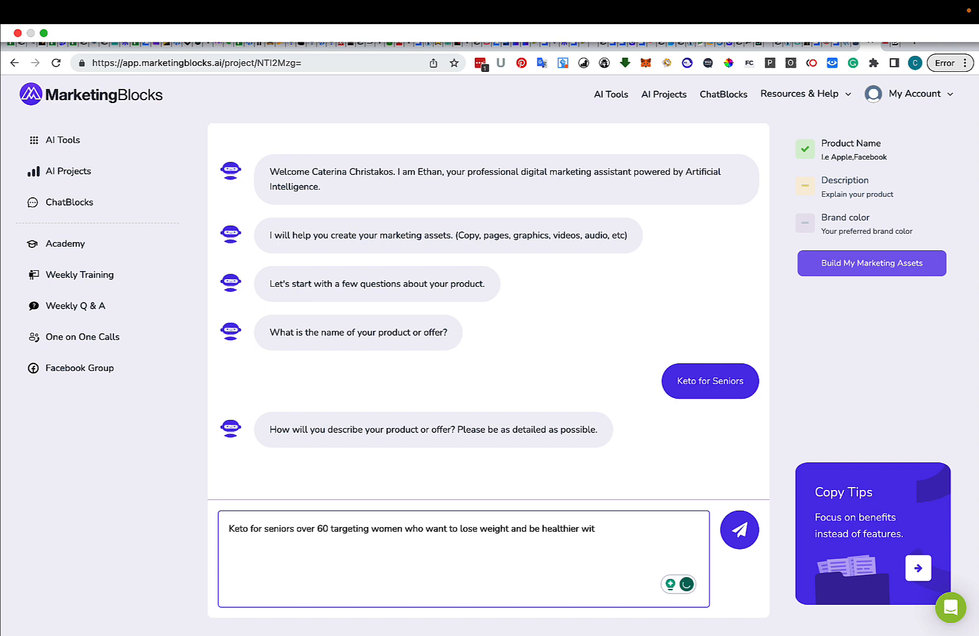
pyautogui.write('h the keto diet')
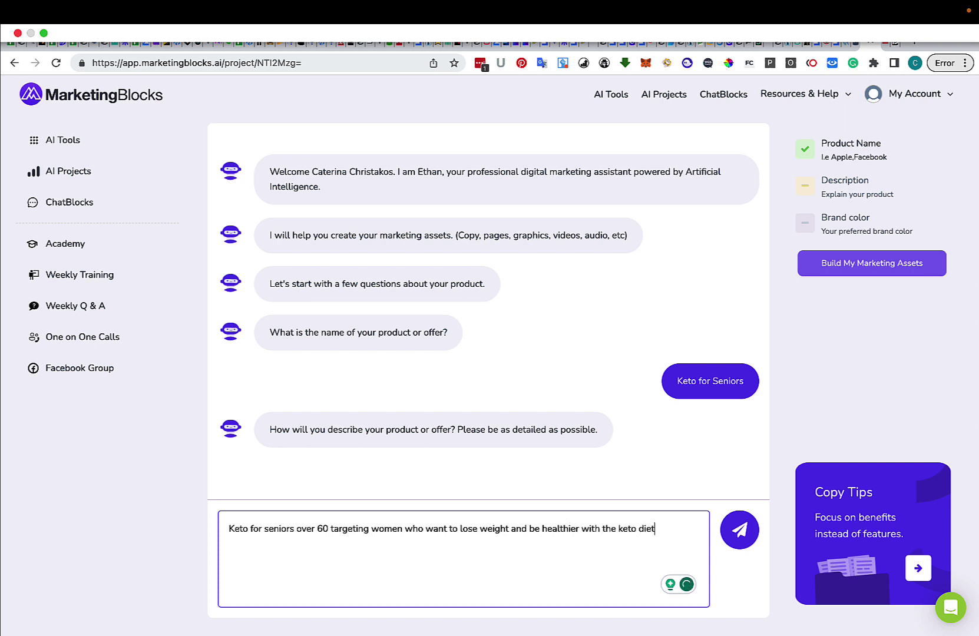
pyautogui.click(740, 529)
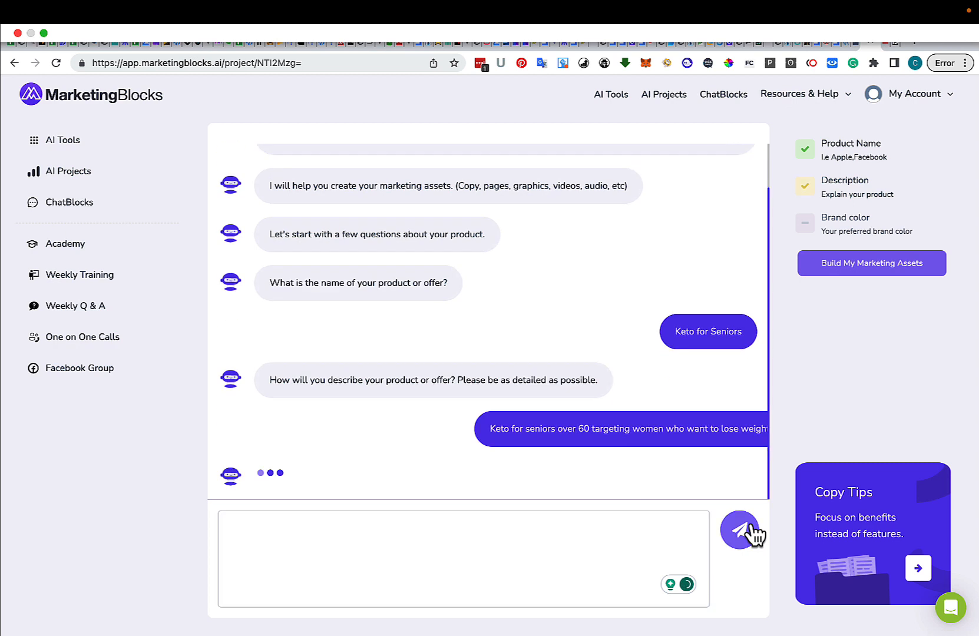
pyautogui.click(739, 529)
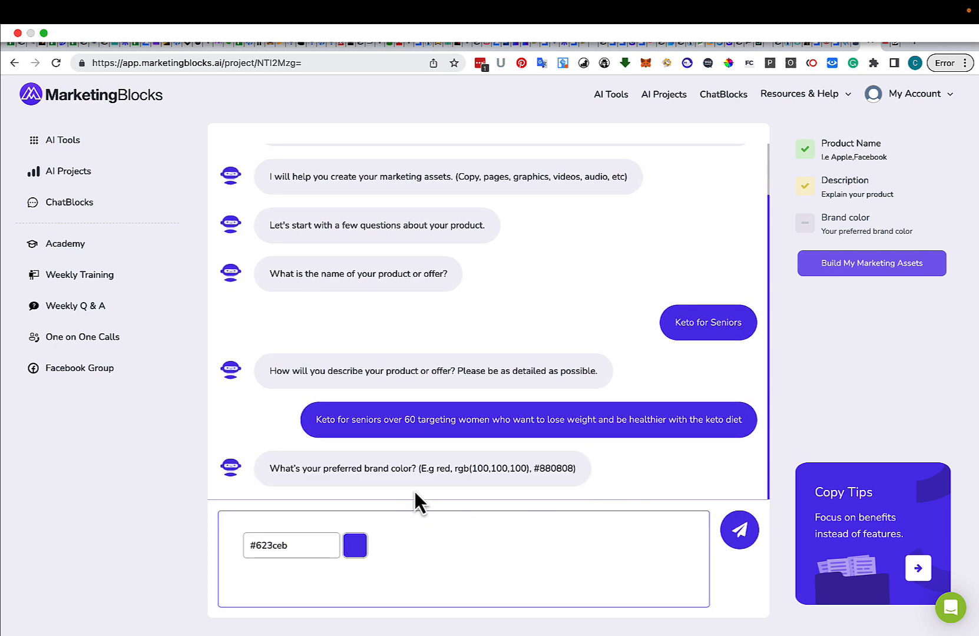
pyautogui.moveTo(355, 545)
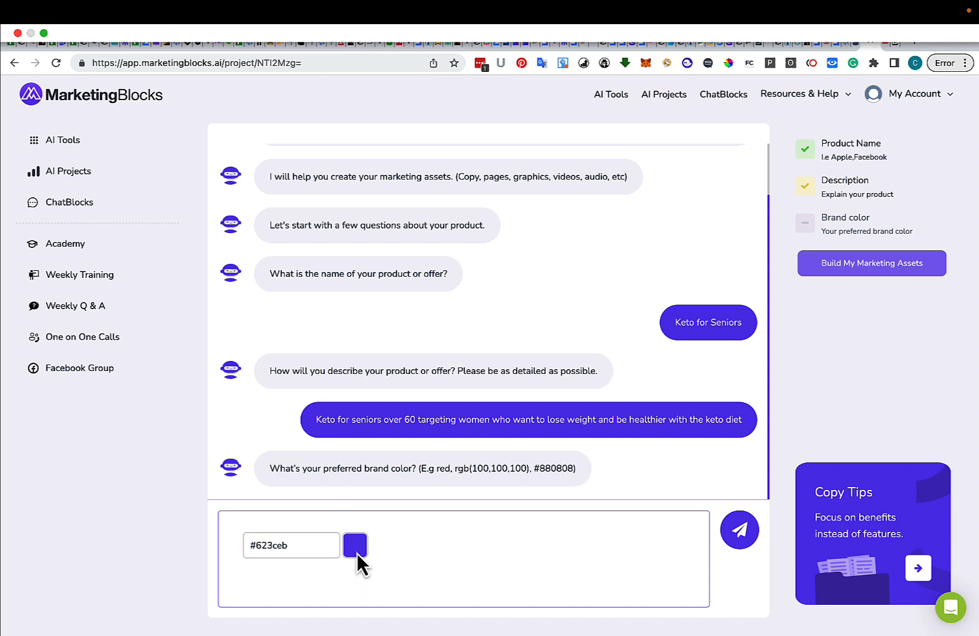
# Pick green #008000 as the brand colour, send it, and proceed to asset creation
pyautogui.click(354, 545)
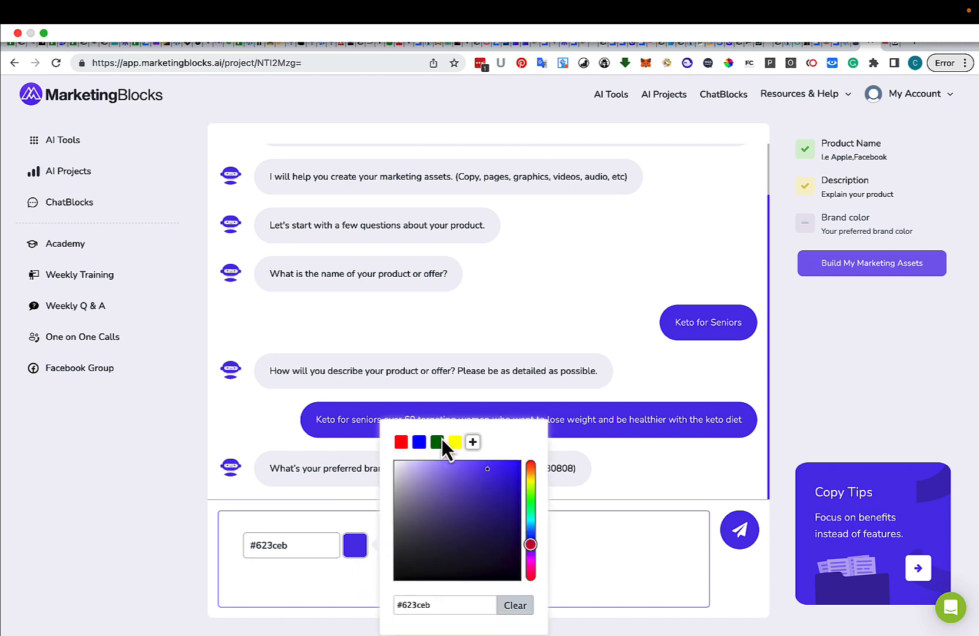
pyautogui.click(437, 442)
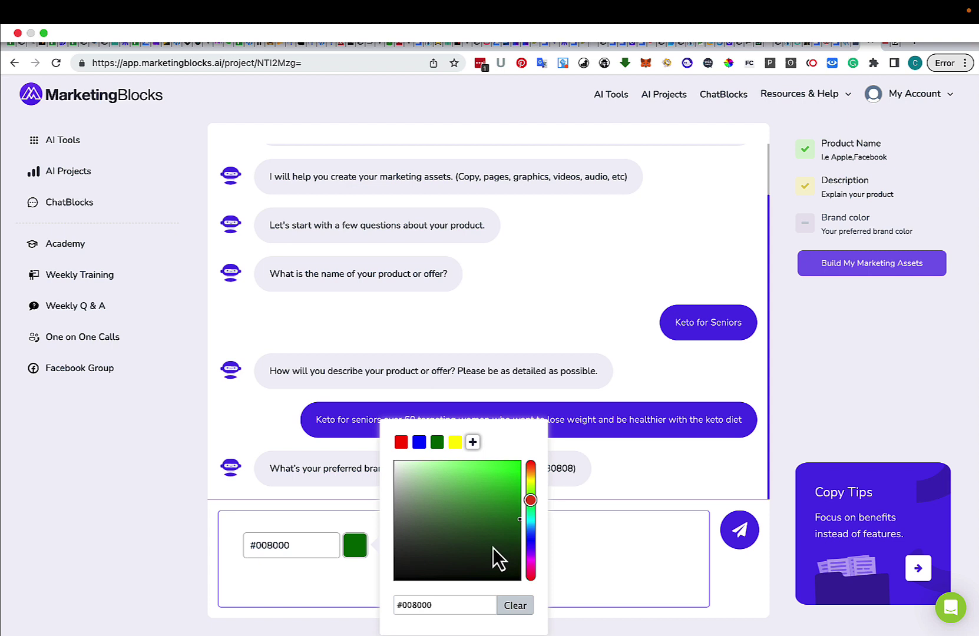
pyautogui.moveTo(550, 561)
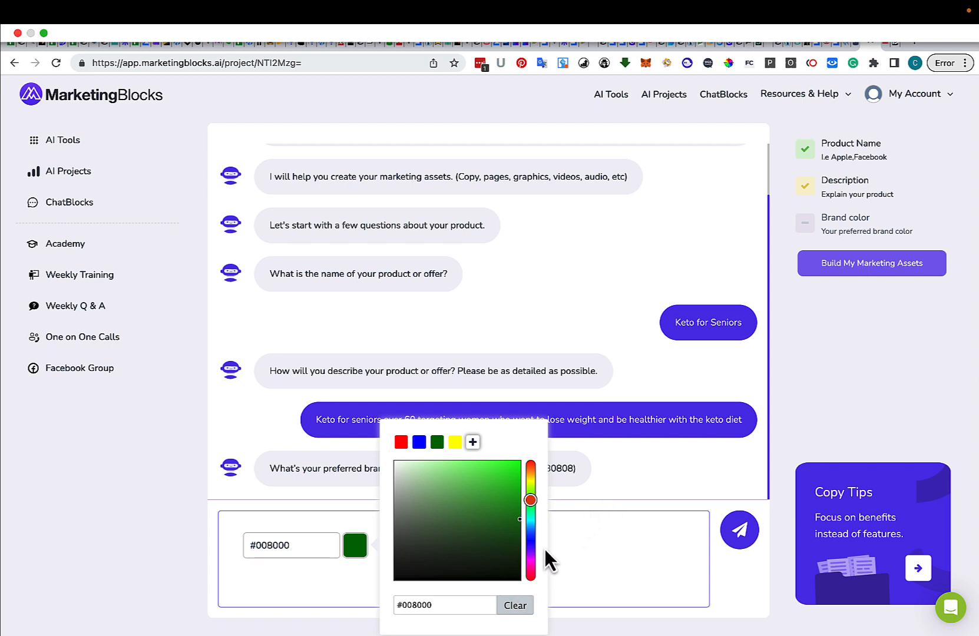
pyautogui.moveTo(602, 555)
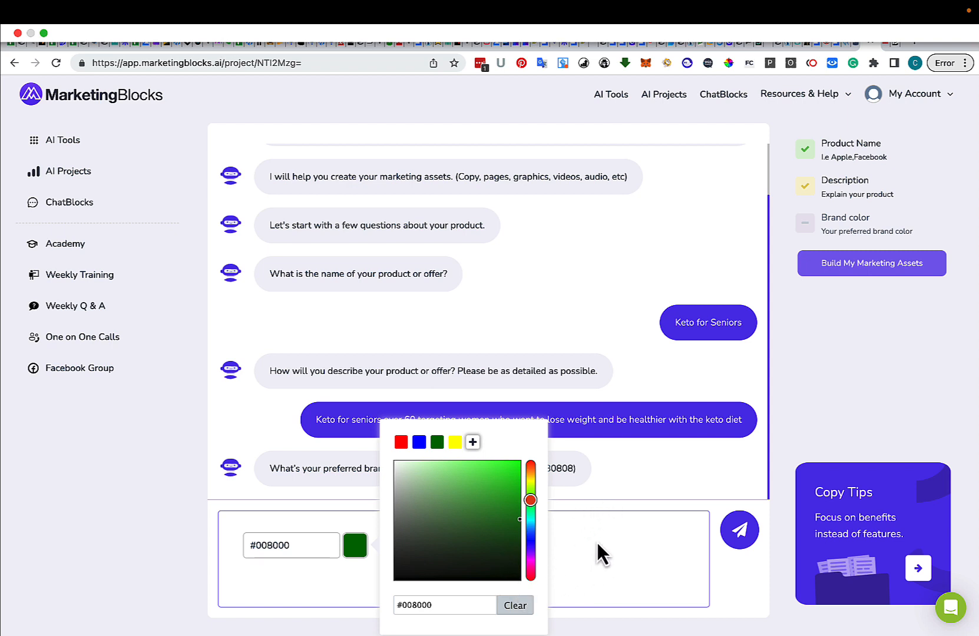
pyautogui.click(739, 530)
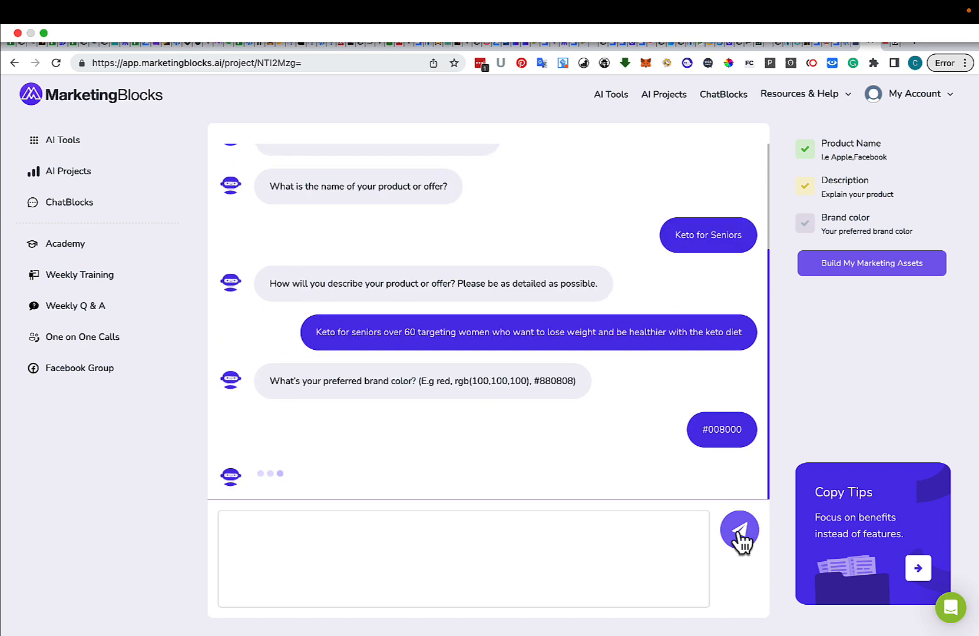
pyautogui.click(739, 531)
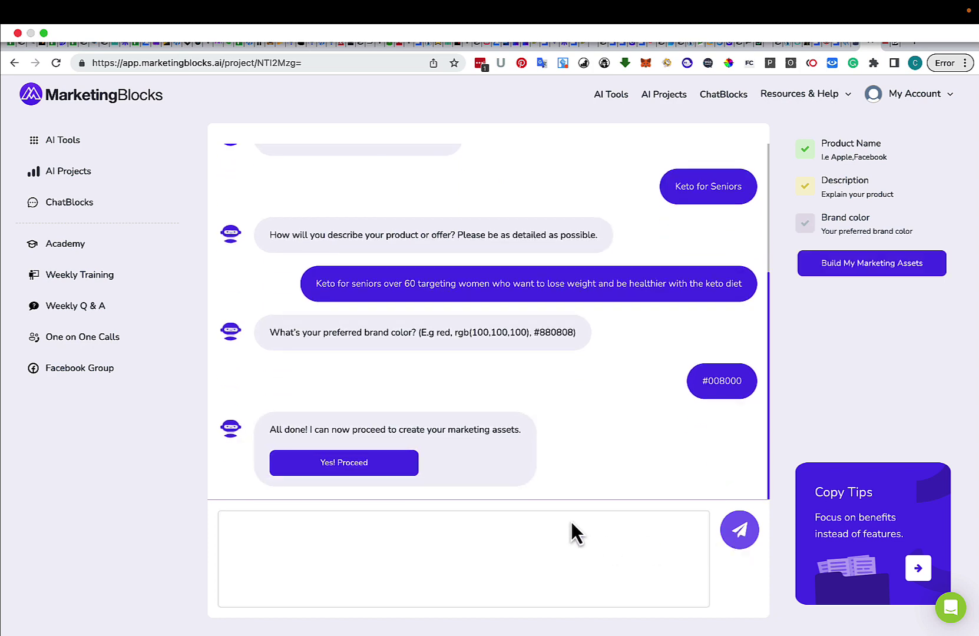
pyautogui.click(343, 462)
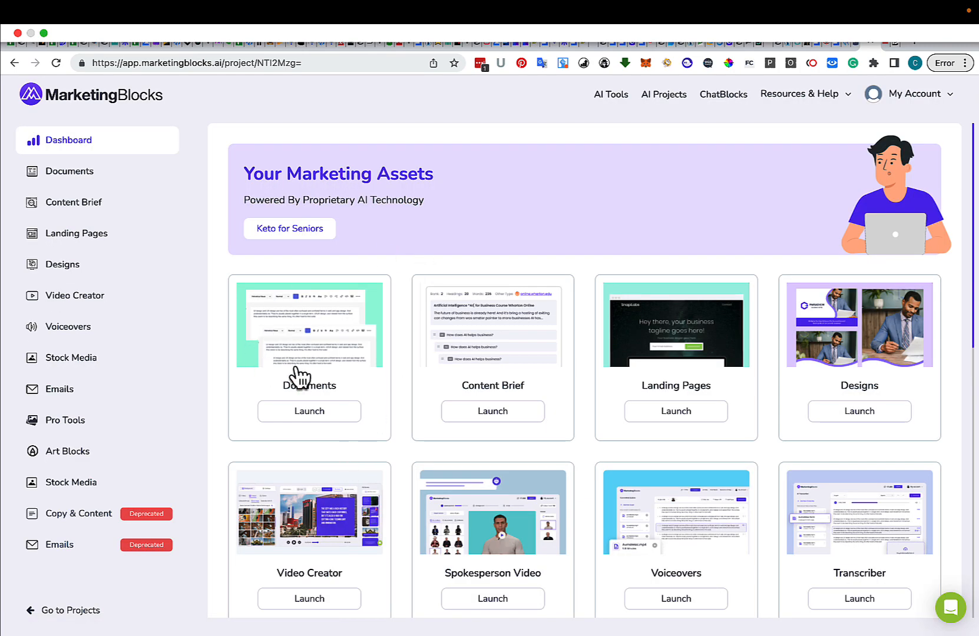
pyautogui.moveTo(721, 334)
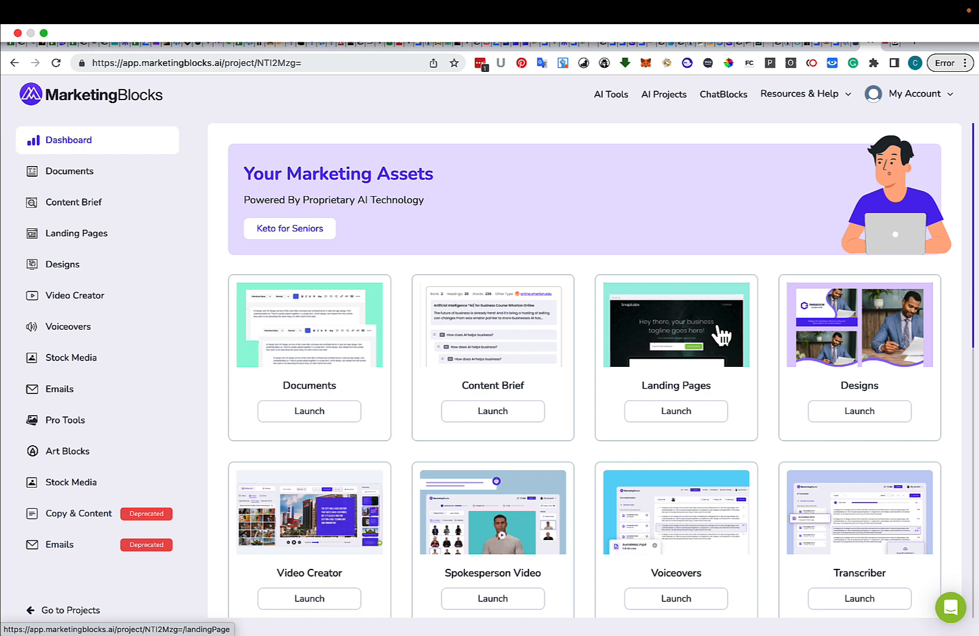
pyautogui.moveTo(972, 197)
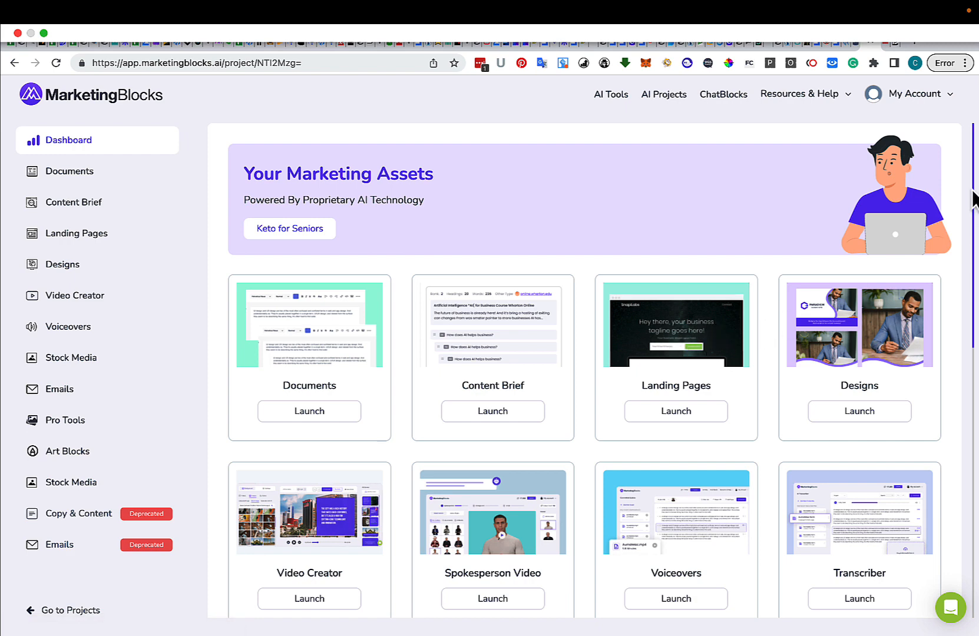
# Scroll down through the dashboard's tool cards and back to the top
pyautogui.scroll(-3)
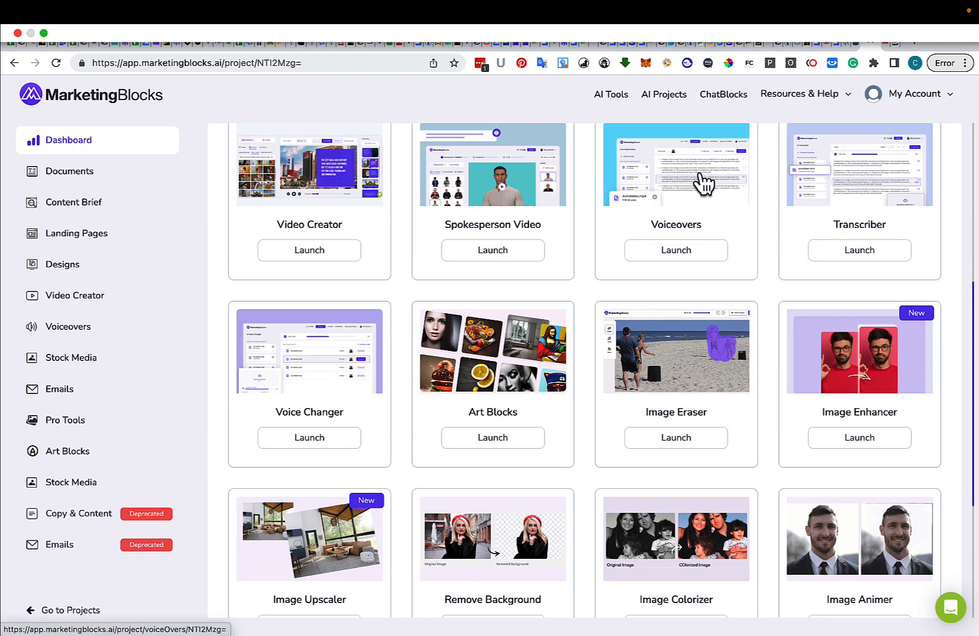
pyautogui.moveTo(383, 332)
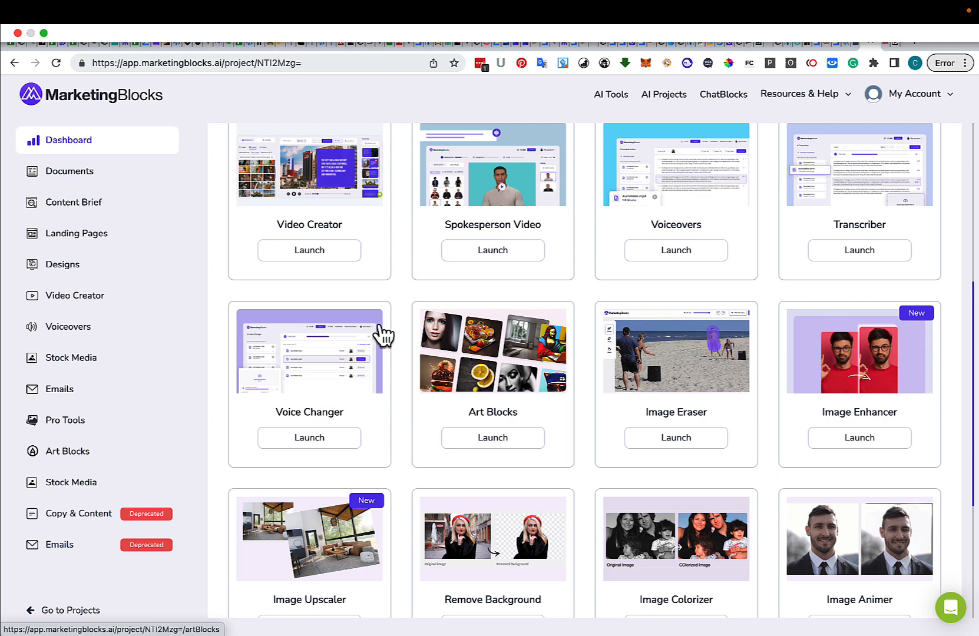
pyautogui.moveTo(715, 398)
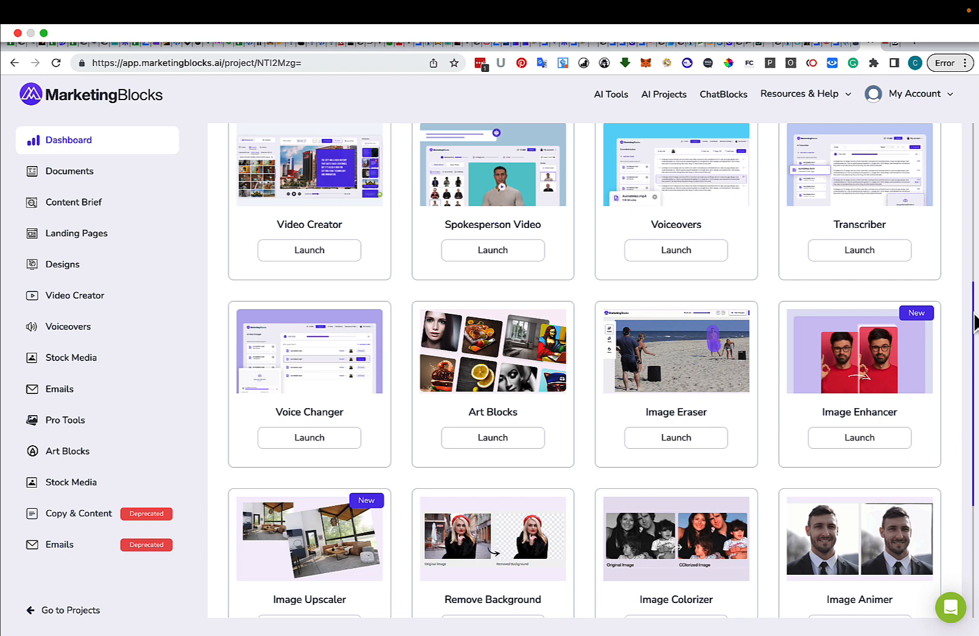
pyautogui.scroll(-3)
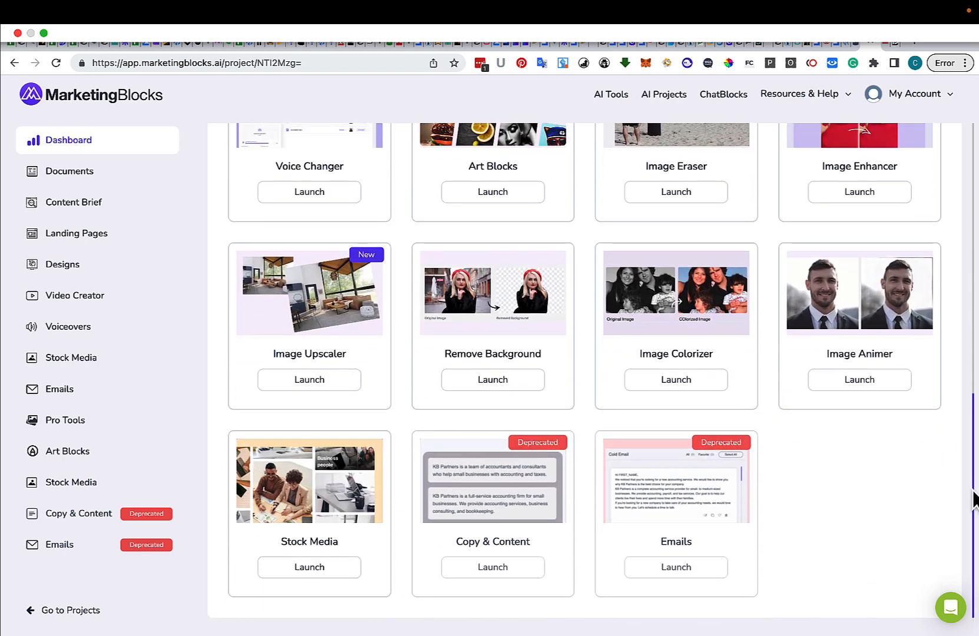
pyautogui.moveTo(512, 562)
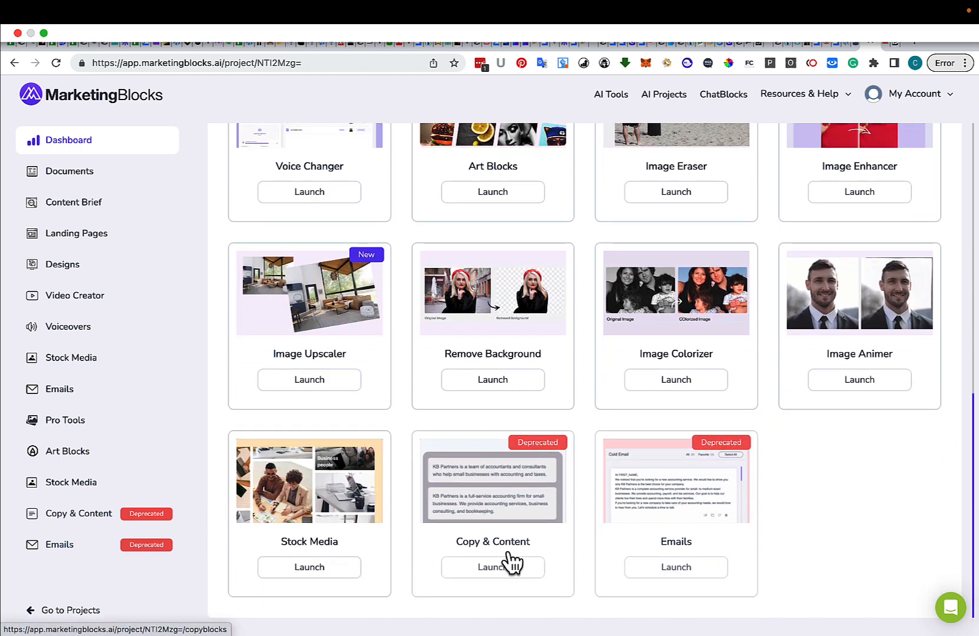
pyautogui.moveTo(816, 493)
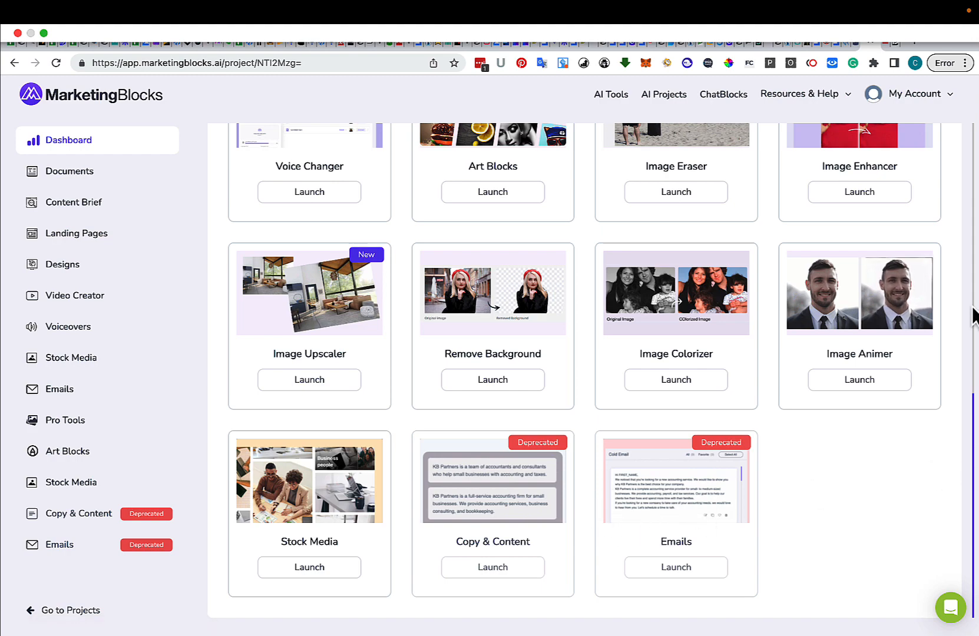
pyautogui.scroll(3)
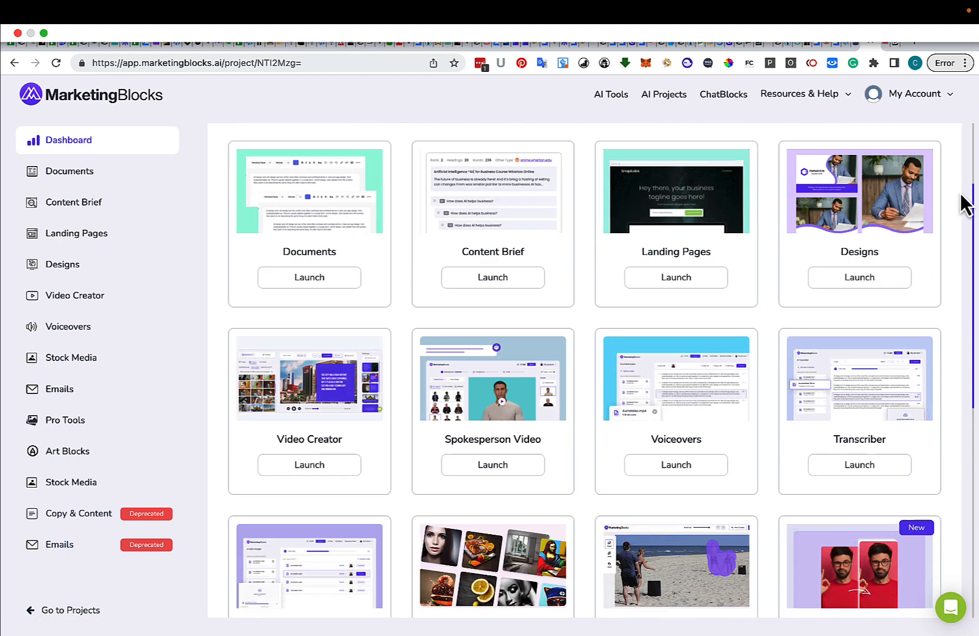
pyautogui.scroll(3)
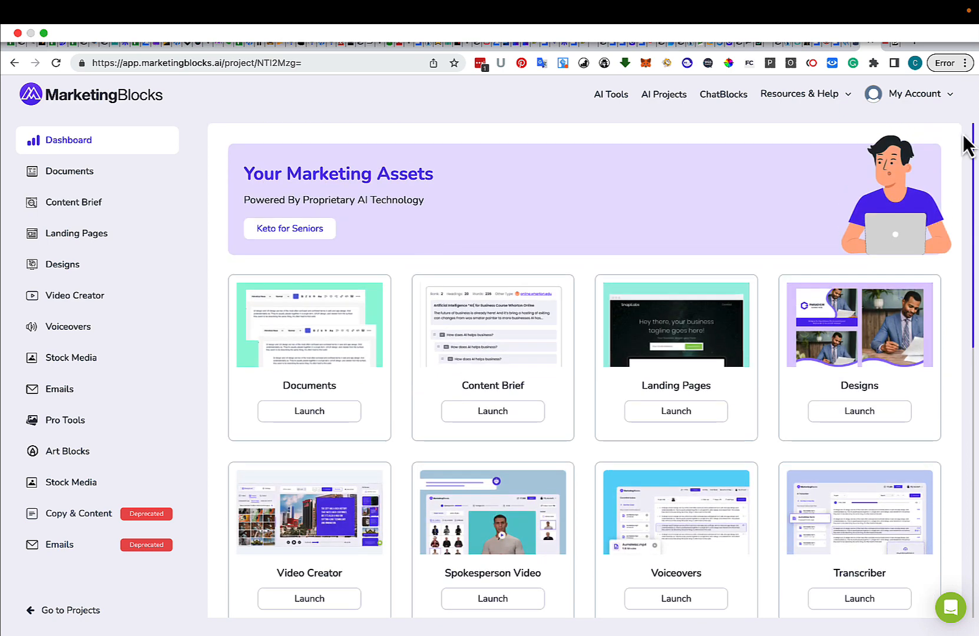
pyautogui.moveTo(537, 218)
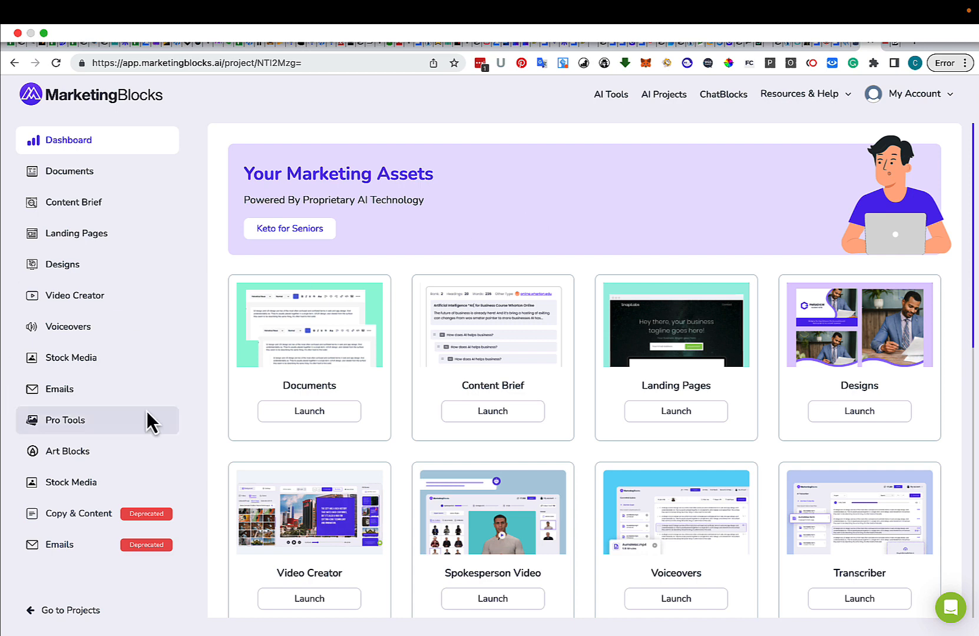
pyautogui.moveTo(680, 228)
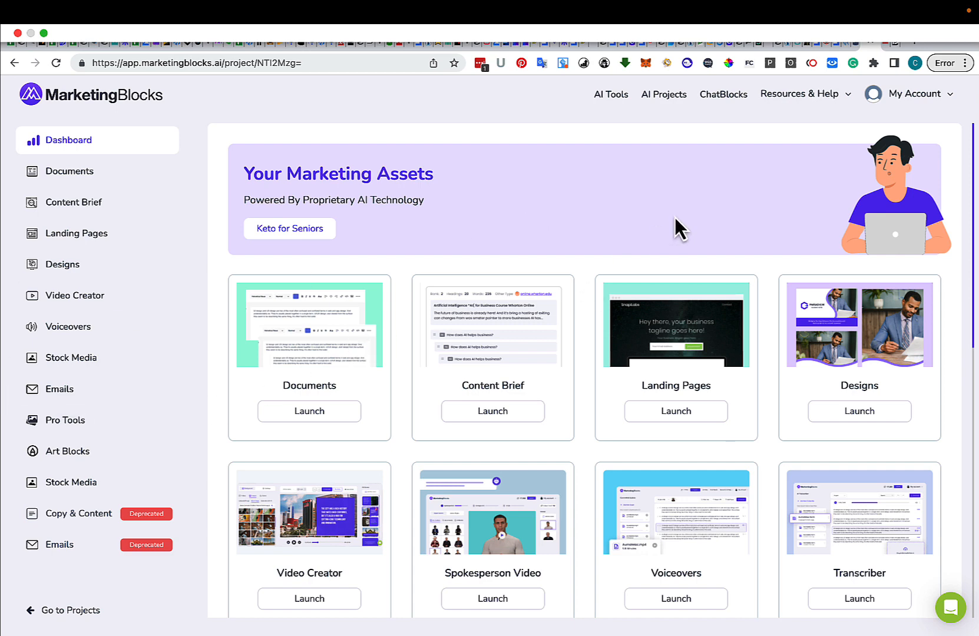